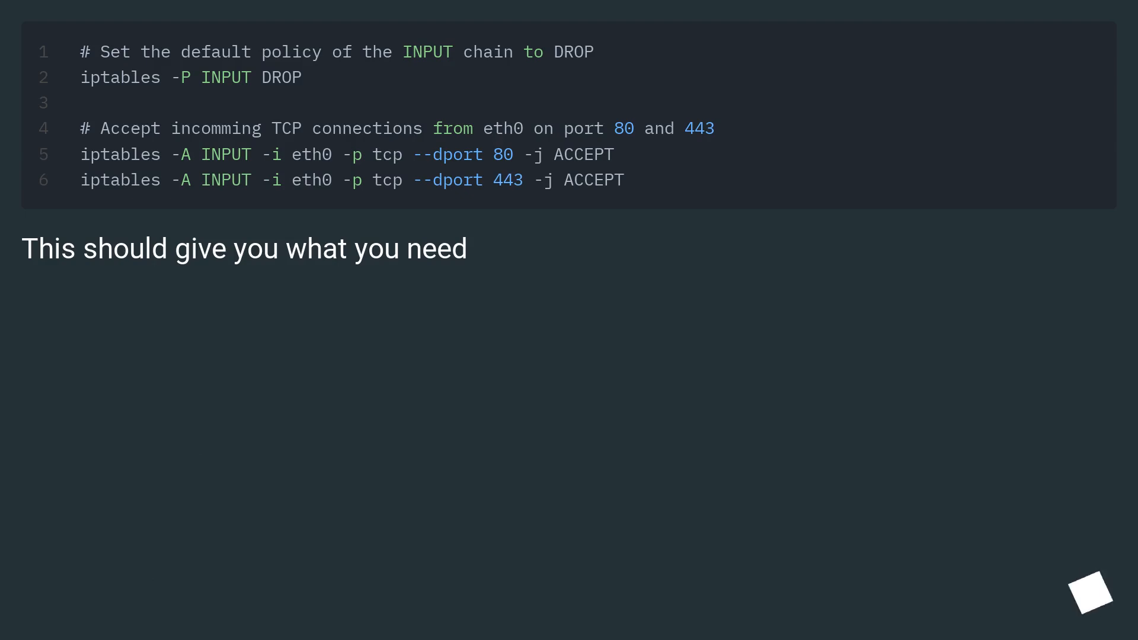
mouse_move(1089, 592)
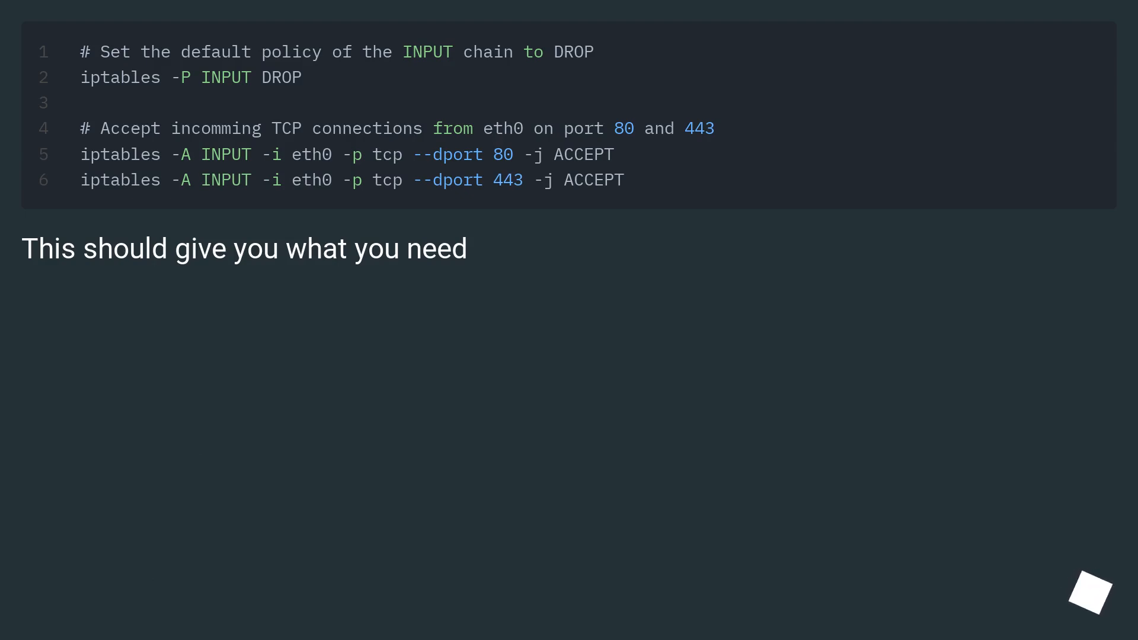